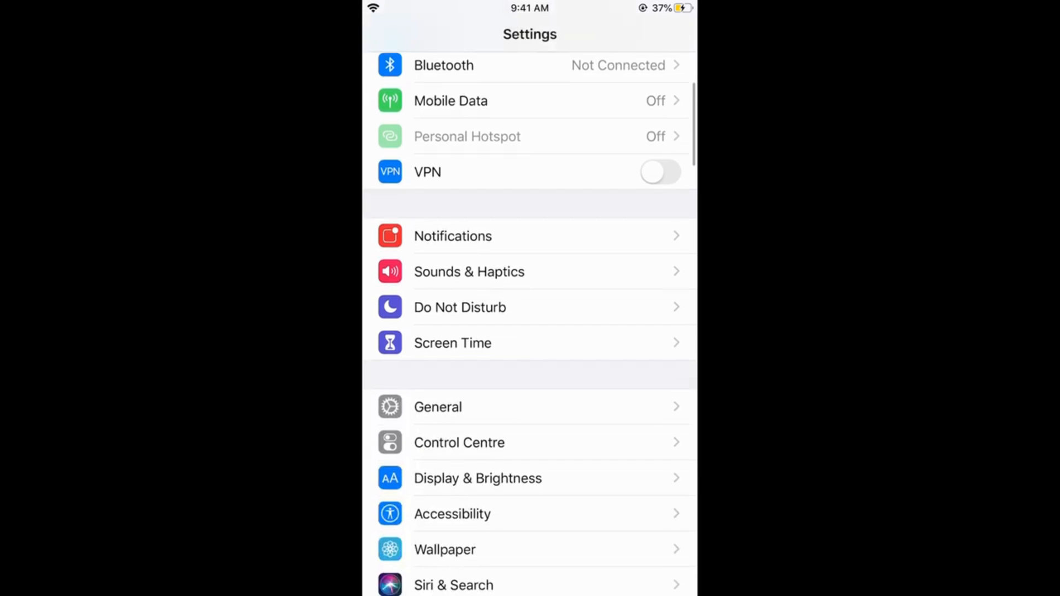
Step: From Screen Time, create and confirm a four-digit Screen Time passcode
left_click(529, 343)
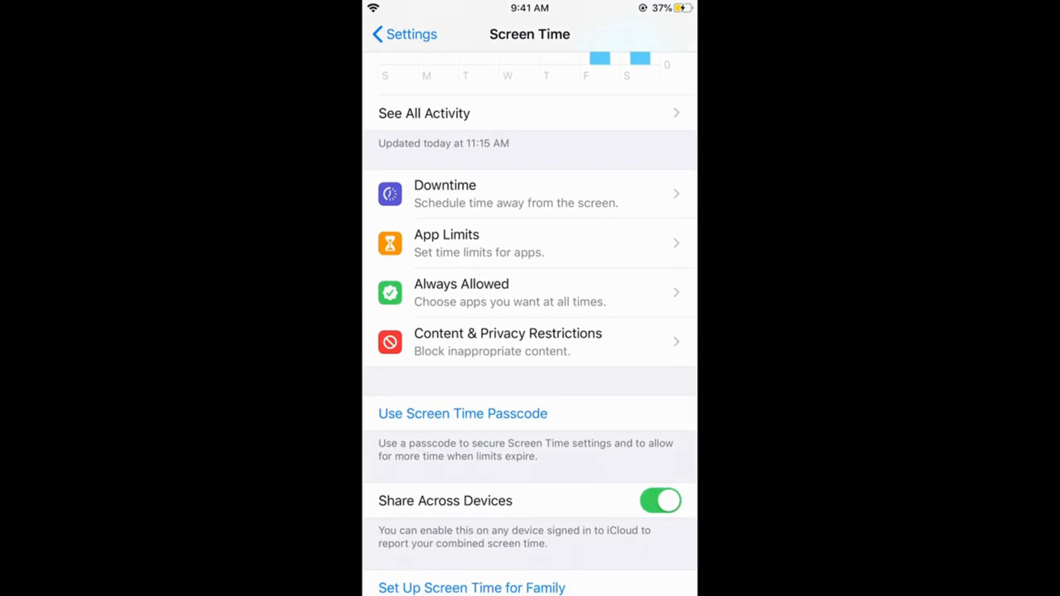
left_click(462, 413)
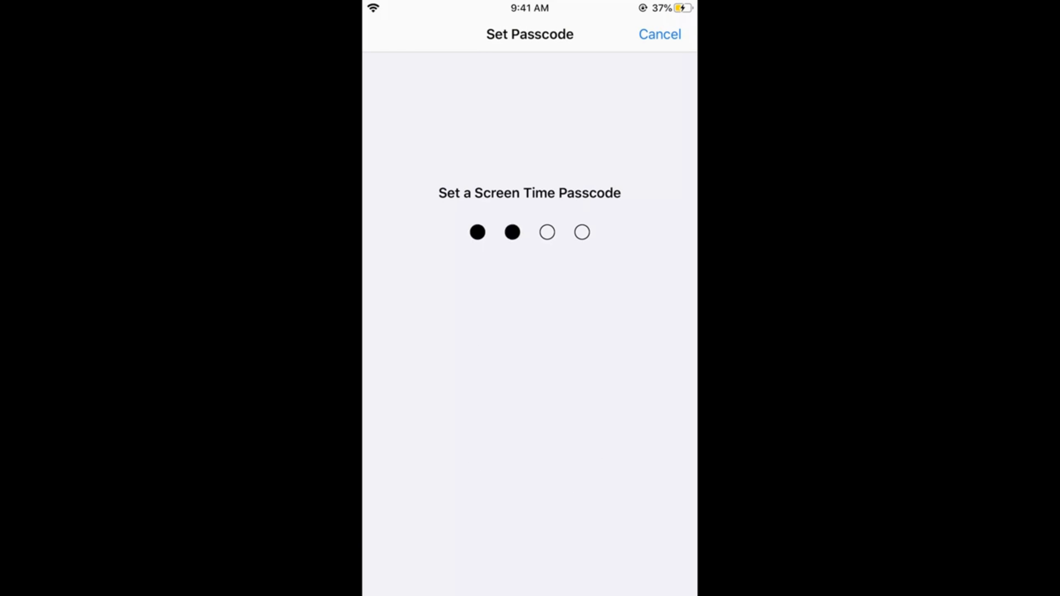
type("0")
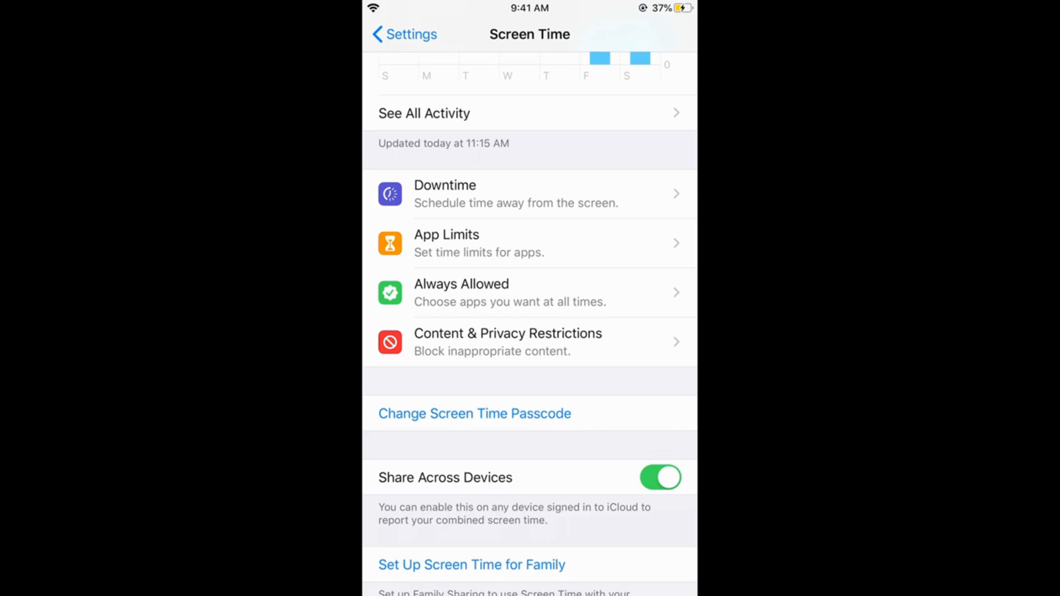
Step: Switch on the Content & Privacy Restrictions toggle, entering passcode 123 when prompted
left_click(508, 342)
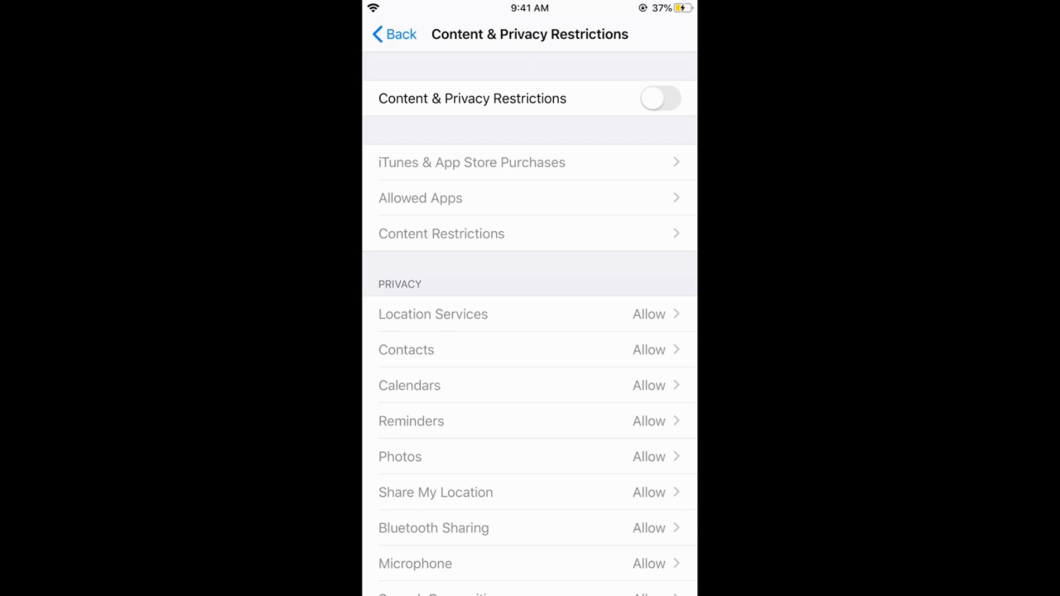
left_click(659, 98)
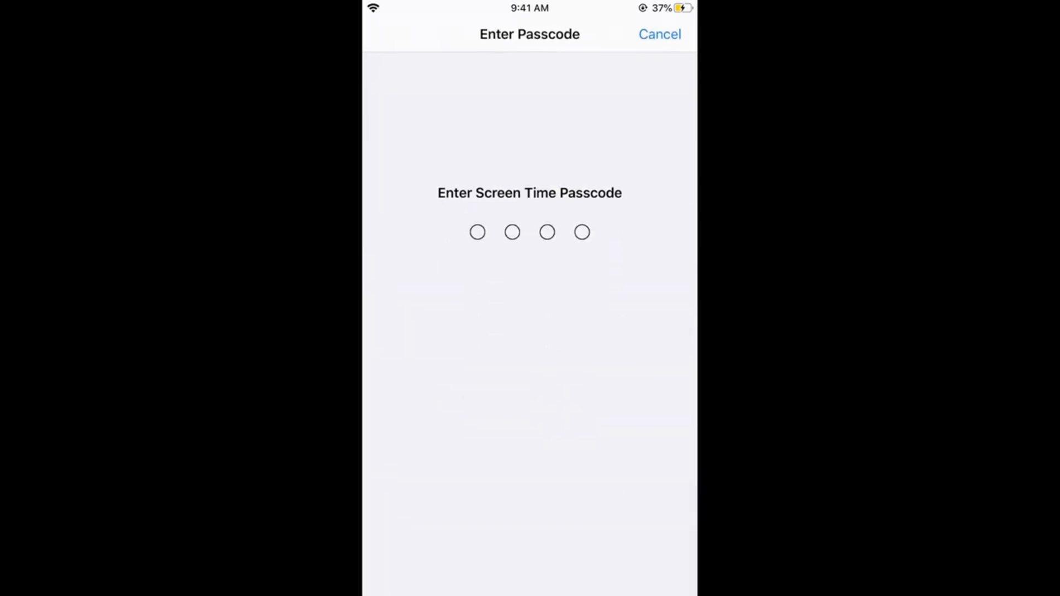
type("123")
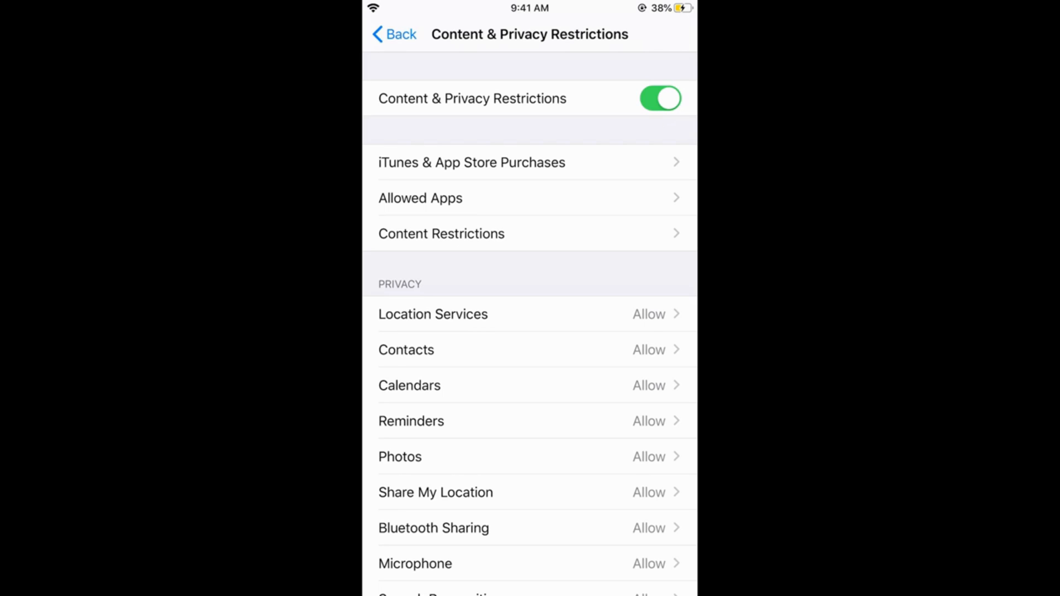
Step: Switch Safari off in the Allowed Apps list
left_click(419, 197)
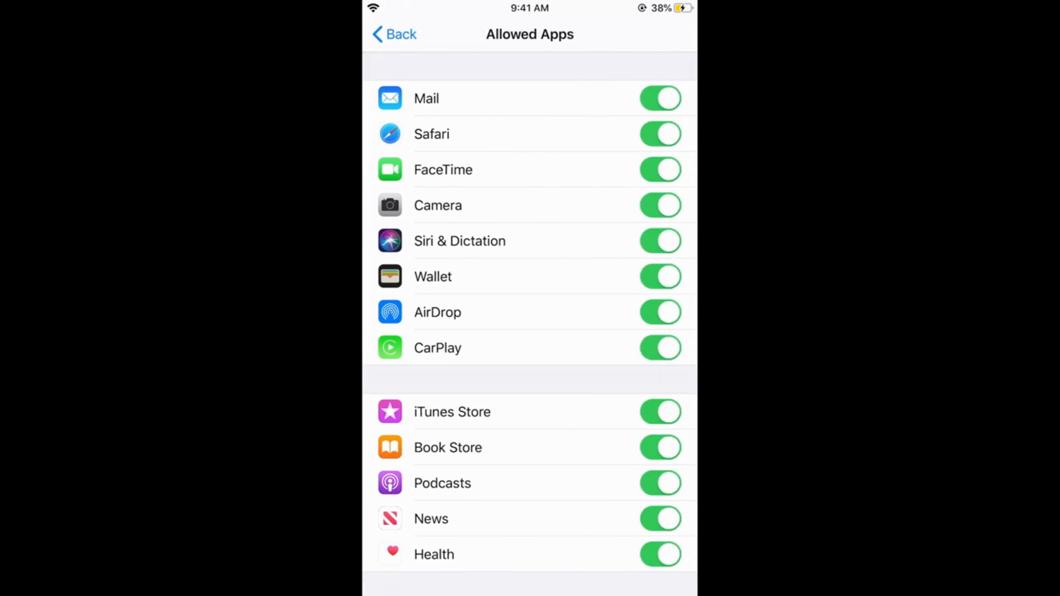
left_click(659, 133)
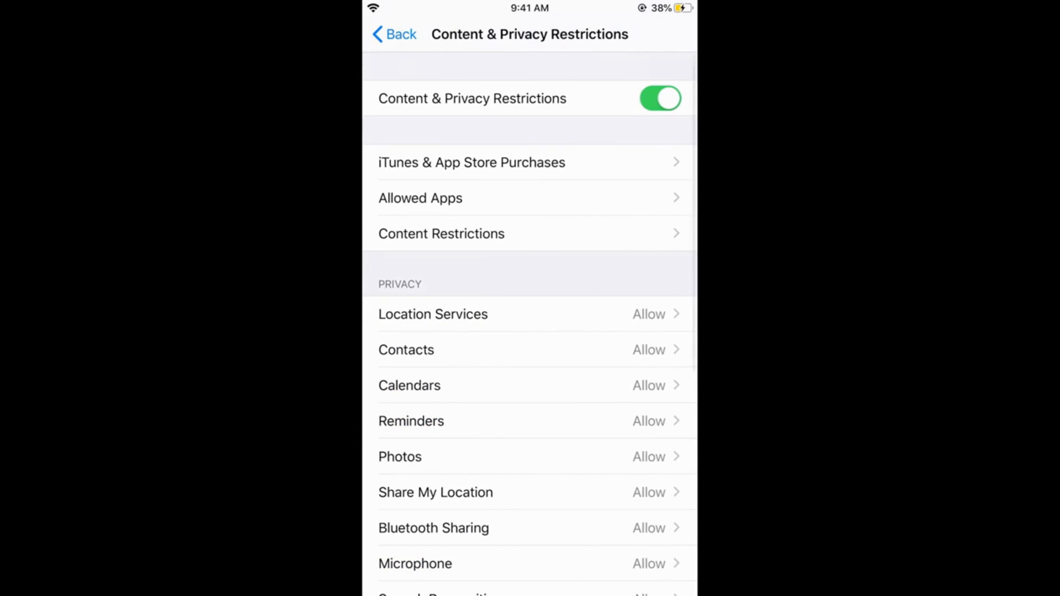
left_click(659, 99)
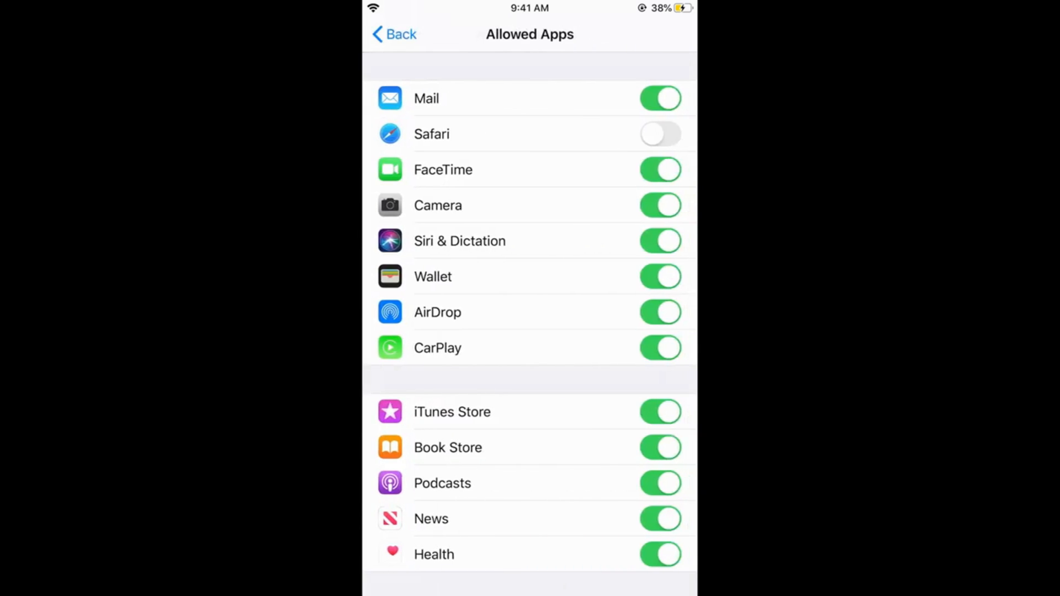
Step: Check the Home Screen and search results to confirm Safari is hidden
left_click(660, 133)
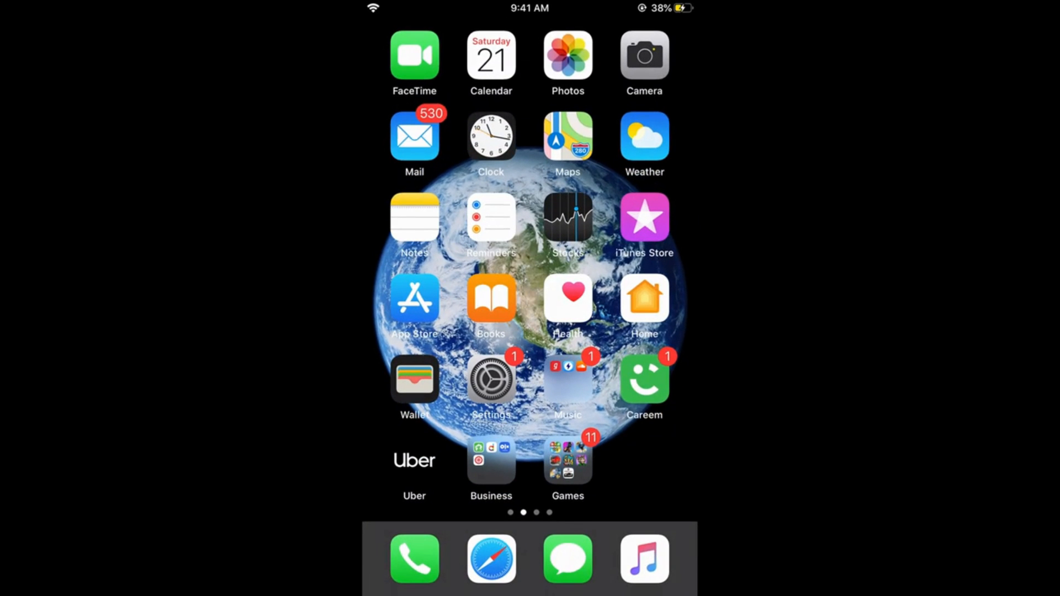
left_click(491, 377)
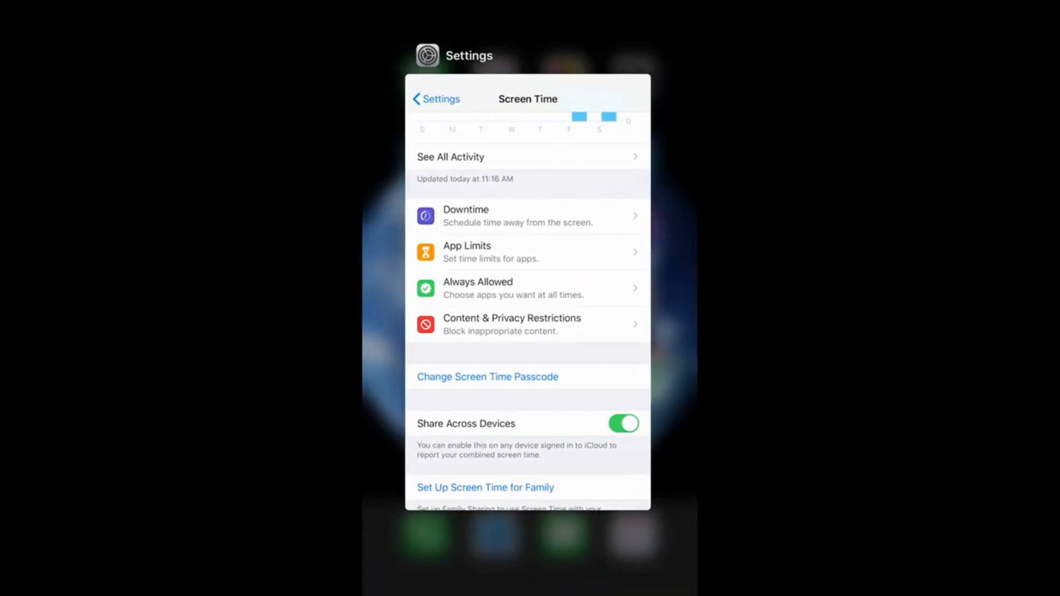
left_click(512, 324)
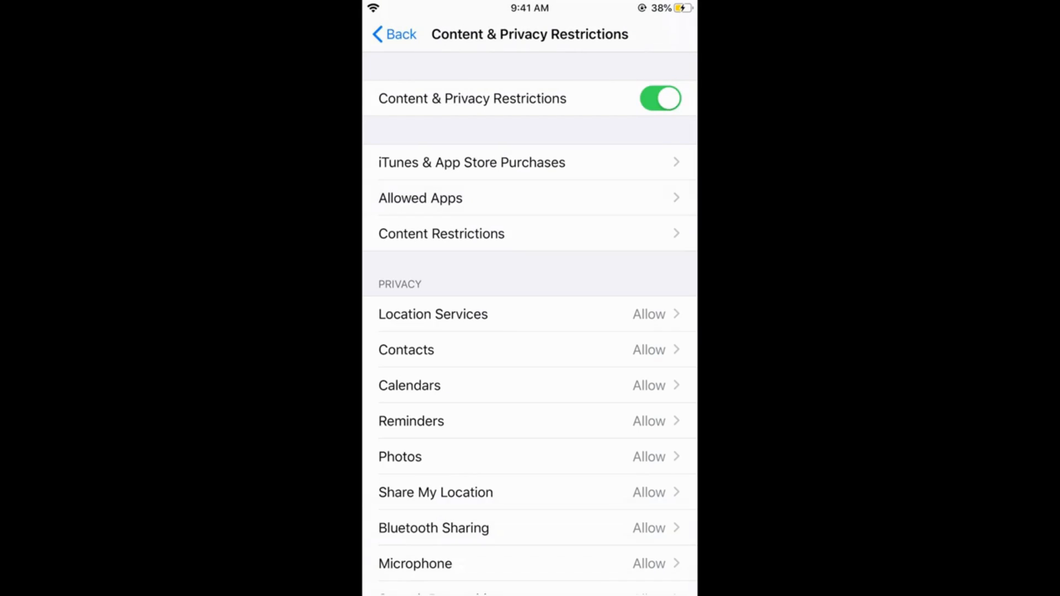
left_click(420, 198)
type("lsafa")
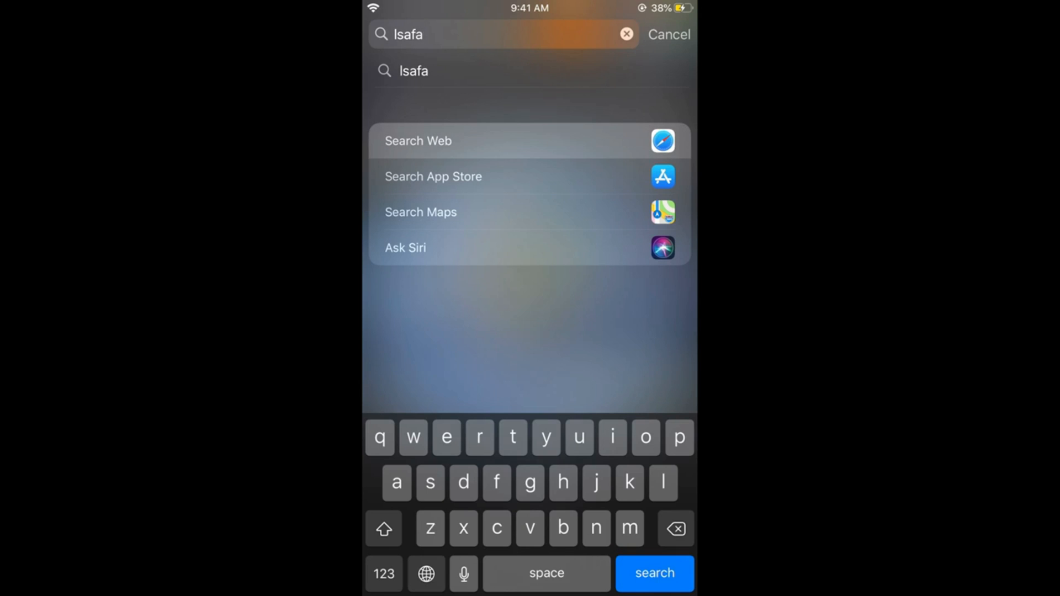
left_click(668, 34)
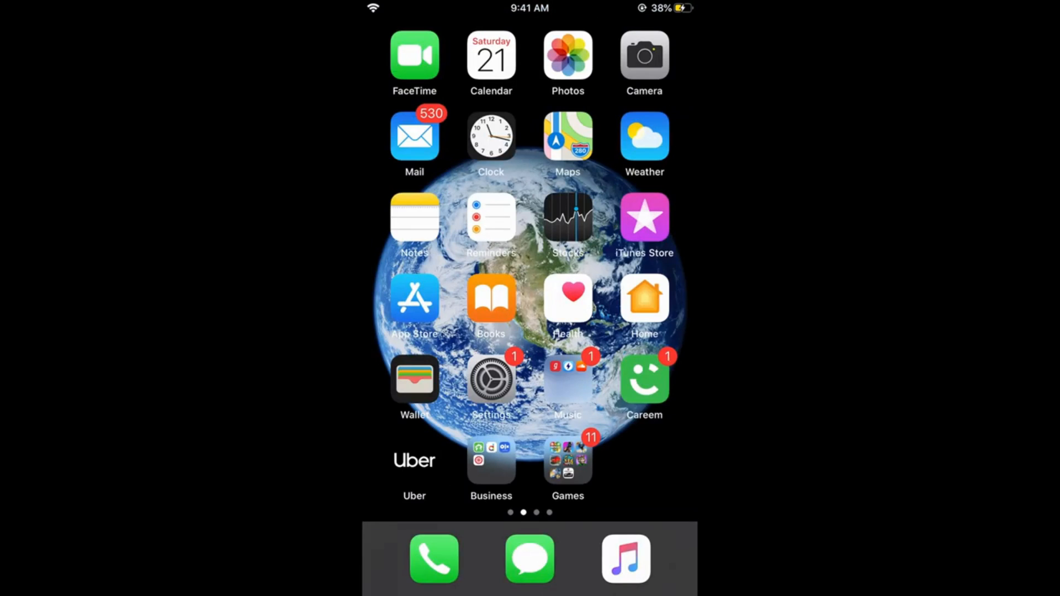
Step: Set an age rating under Content Restrictions > Apps, check the Home Screen, and reopen Settings
scroll("left", 3)
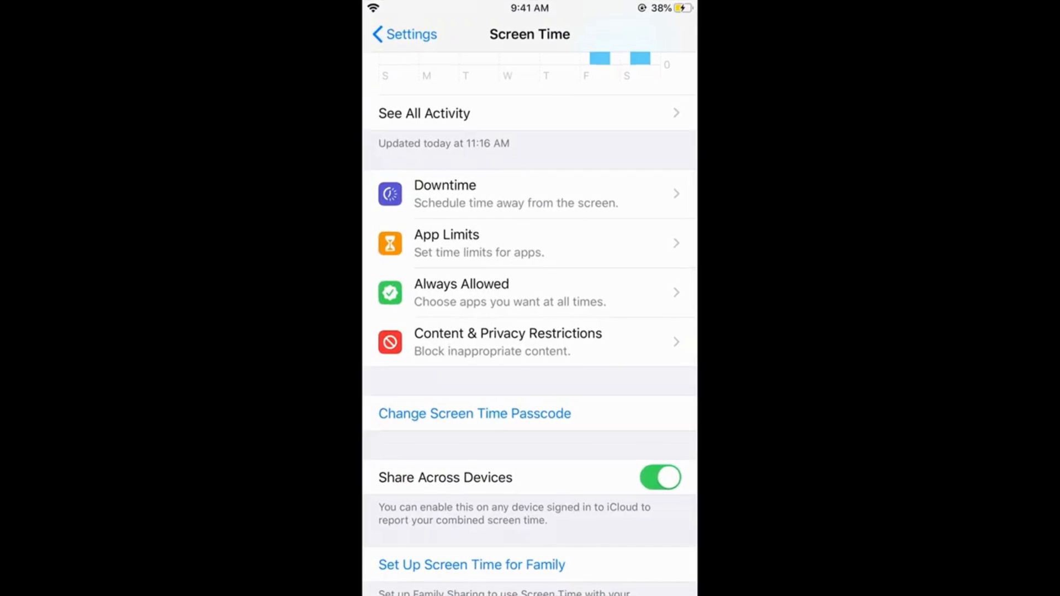
left_click(507, 341)
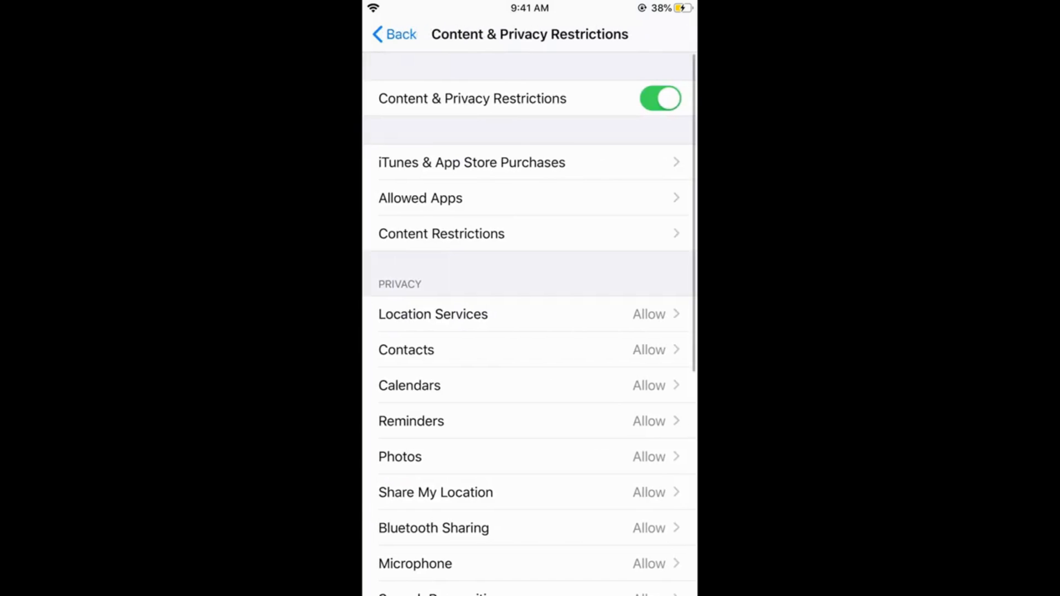
left_click(660, 98)
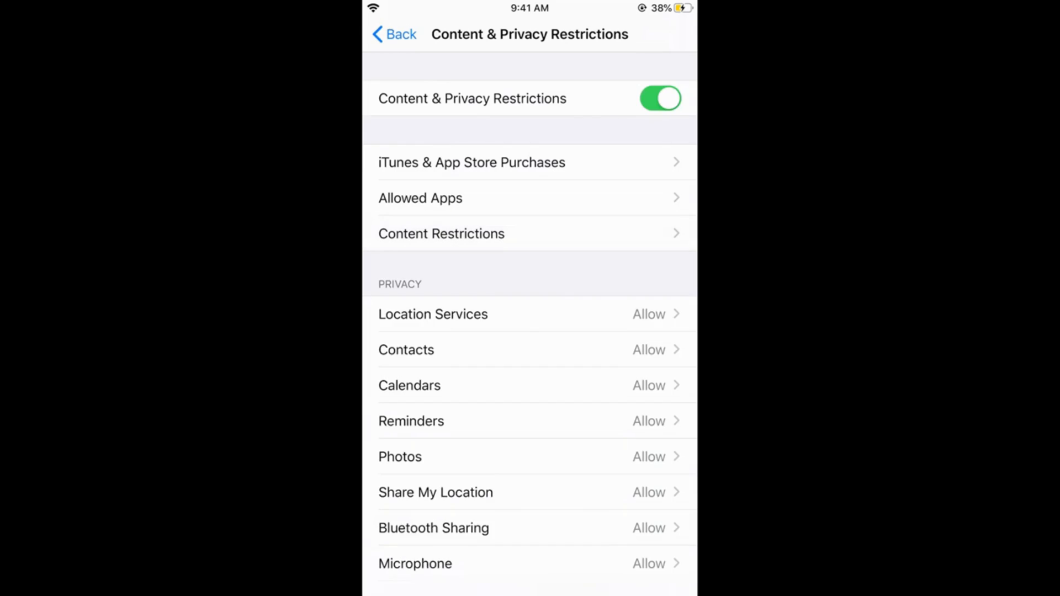
left_click(441, 233)
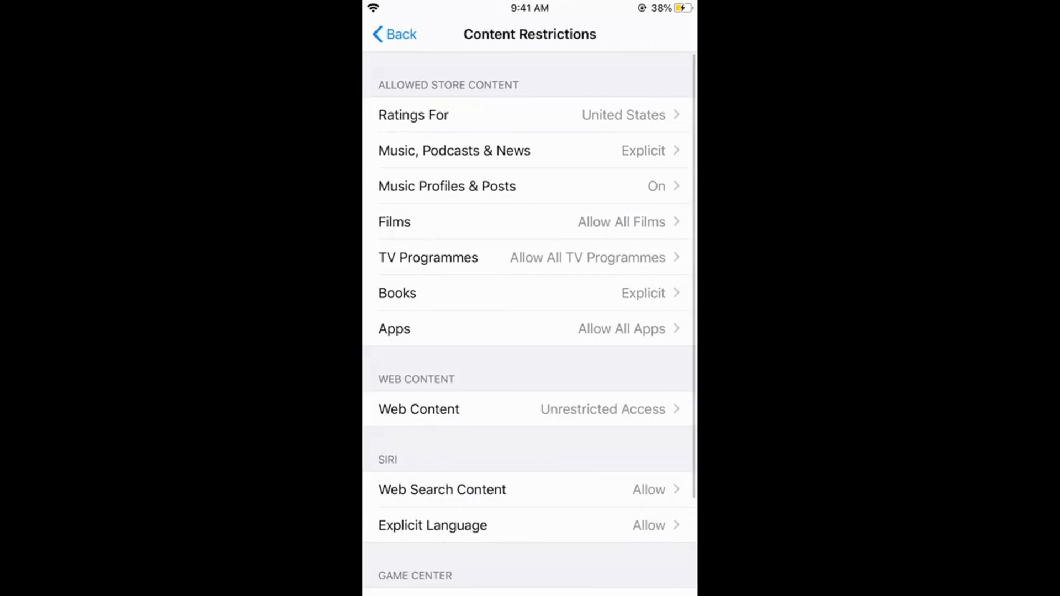
left_click(530, 328)
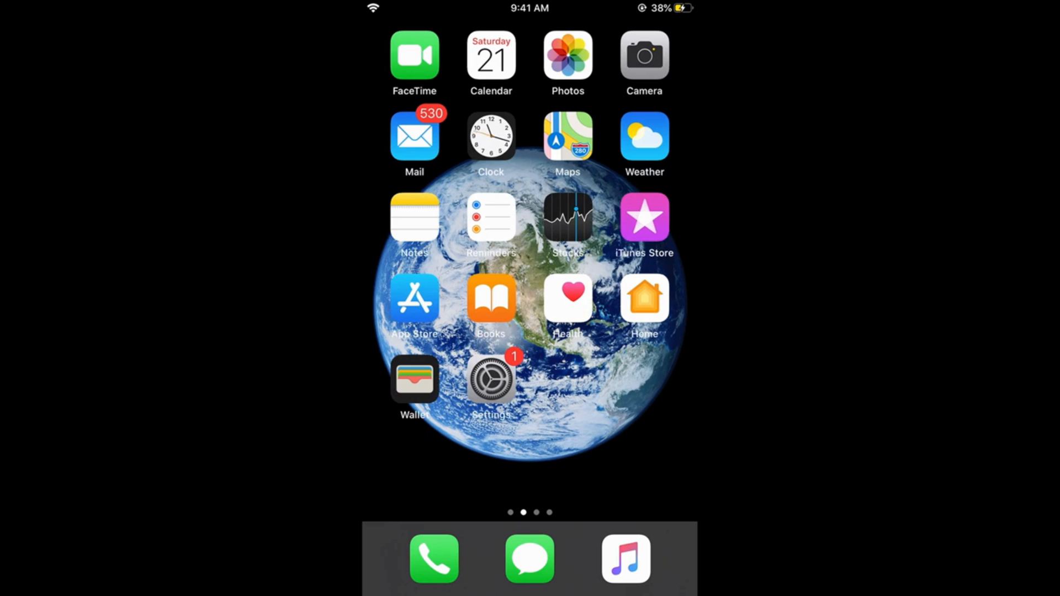
left_click(491, 379)
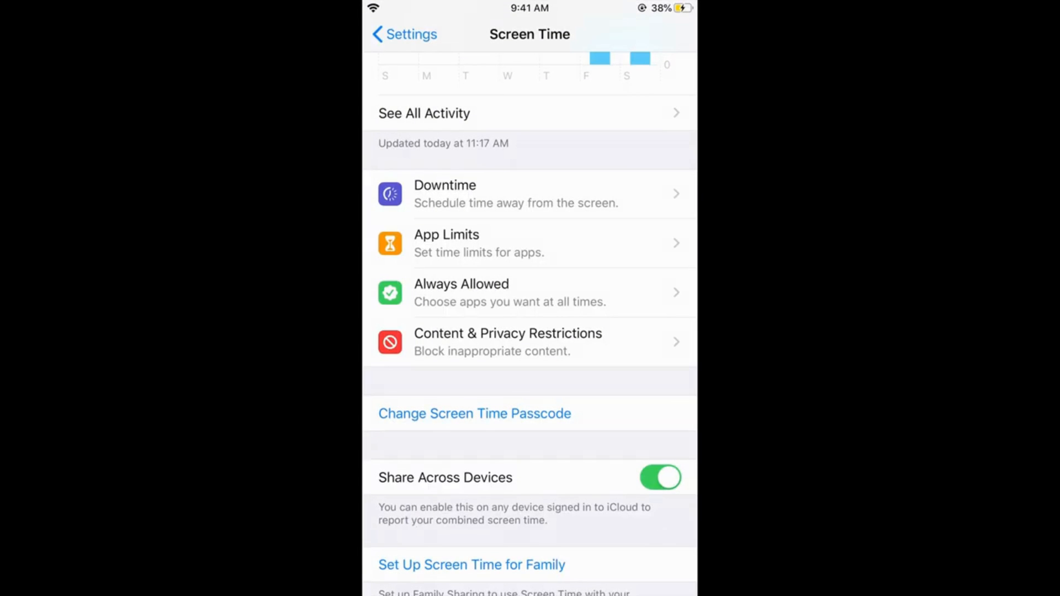
left_click(508, 334)
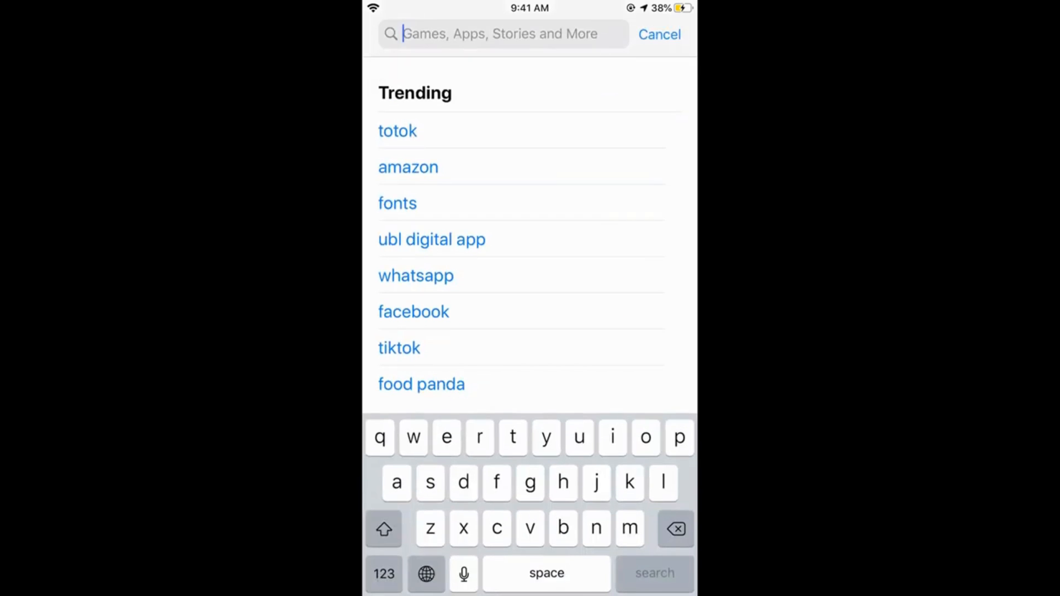
Step: Search the App Store for 'inst', open Instagram, and scroll to its 12+ rating
type("inst")
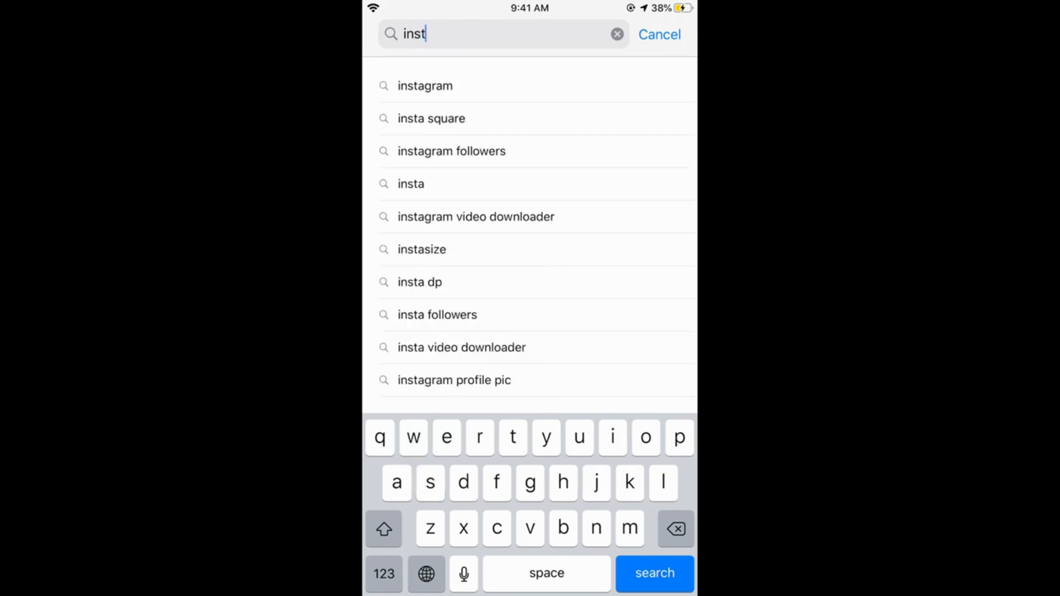
left_click(424, 85)
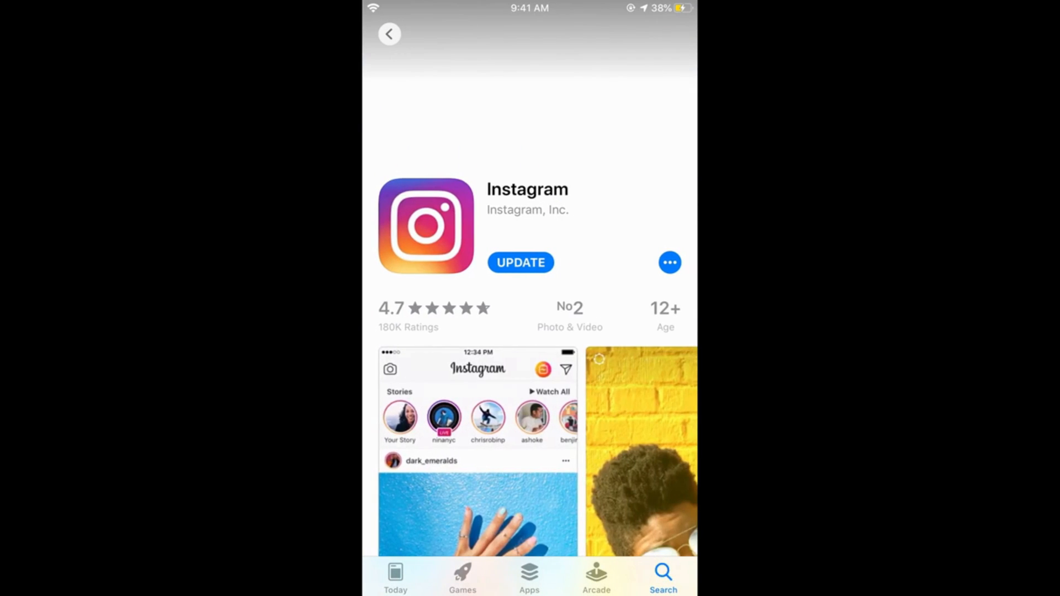
scroll("down", 3)
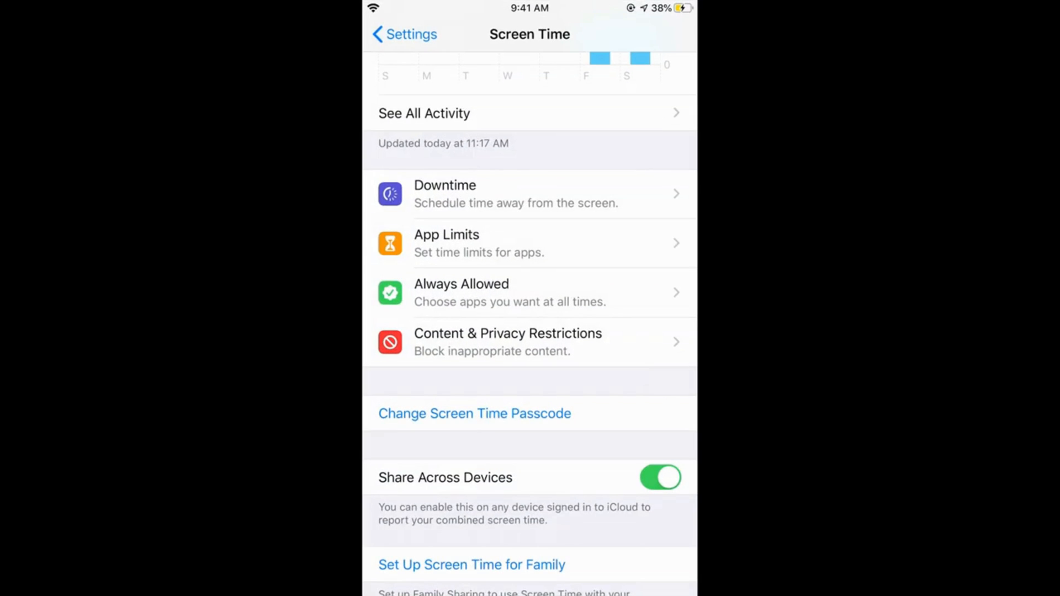
Step: Reopen Content & Privacy Restrictions with the passcode and relax the Apps age rating
left_click(529, 341)
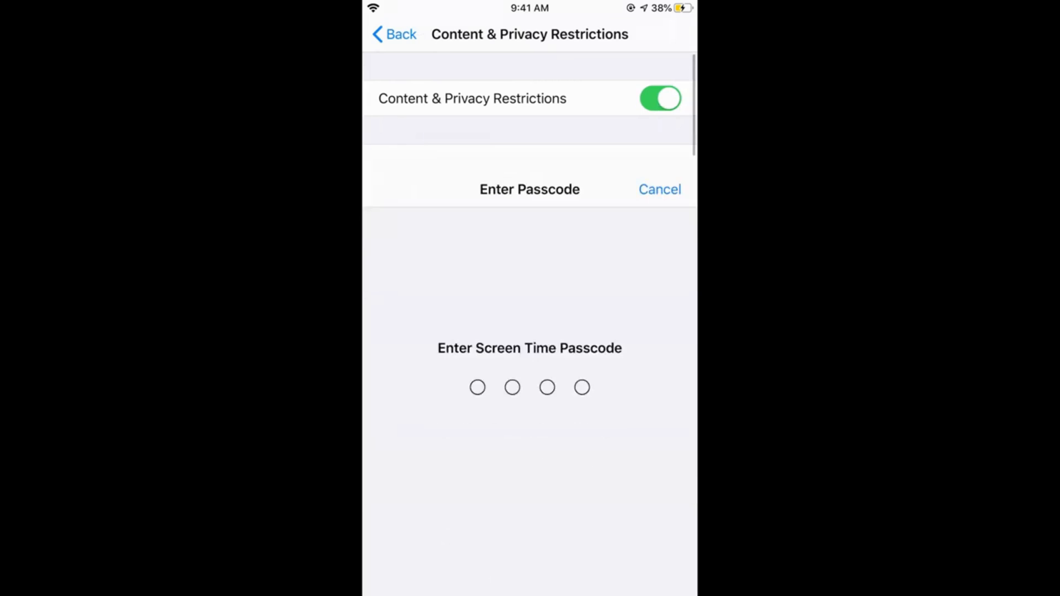
left_click(658, 189)
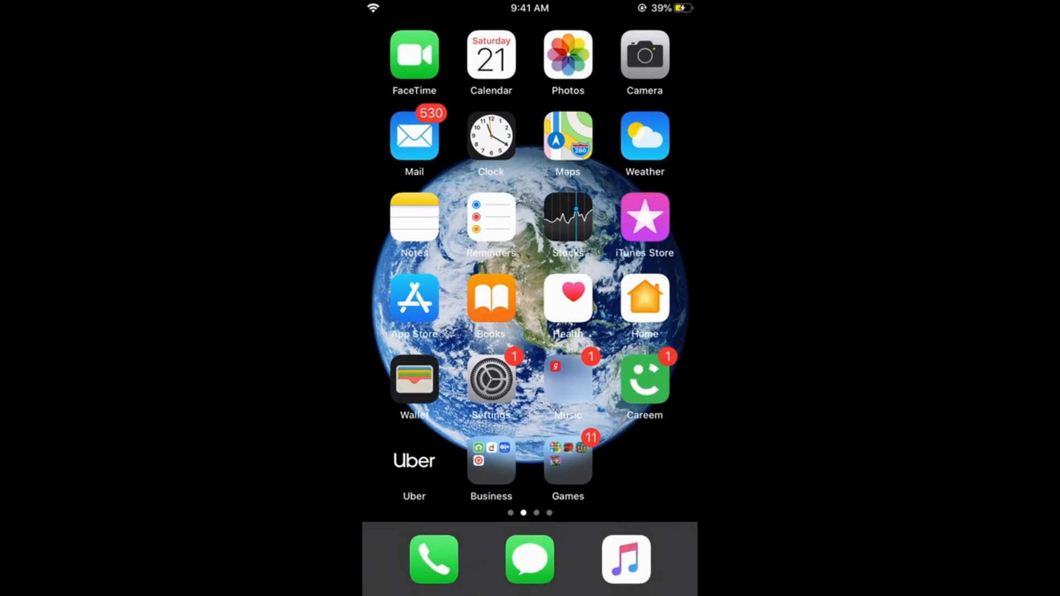
scroll("left", 3)
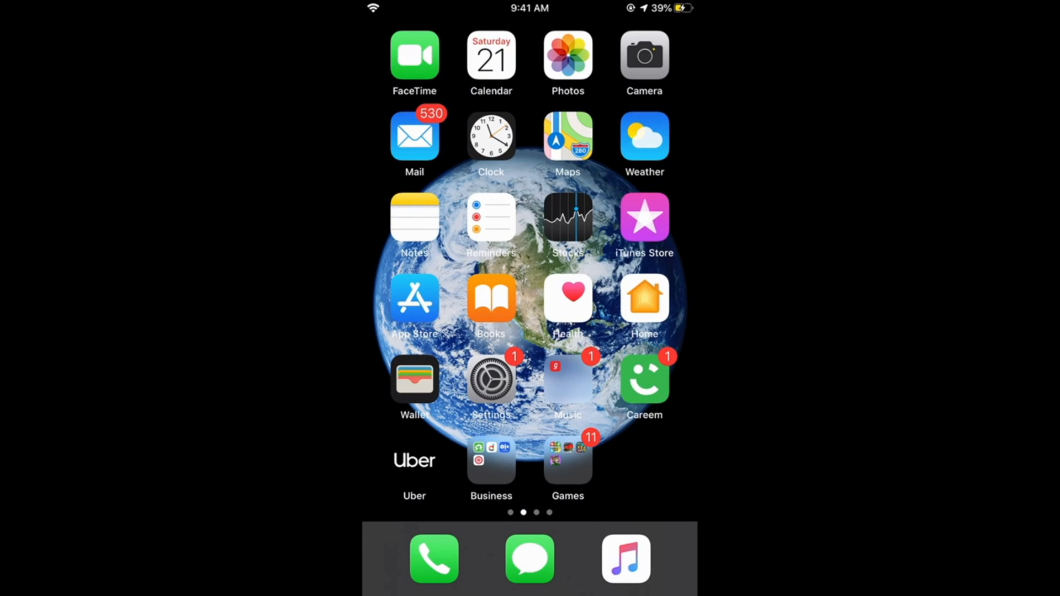
Step: Confirm Apps remain limited to 9+, then open the Home Screen's Social folder
left_click(491, 379)
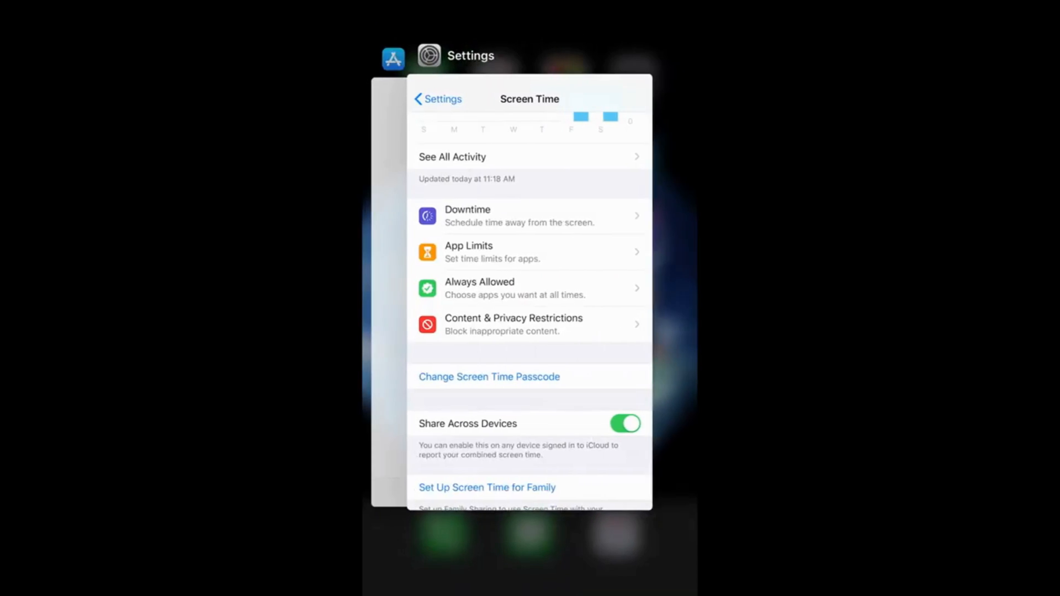
left_click(514, 324)
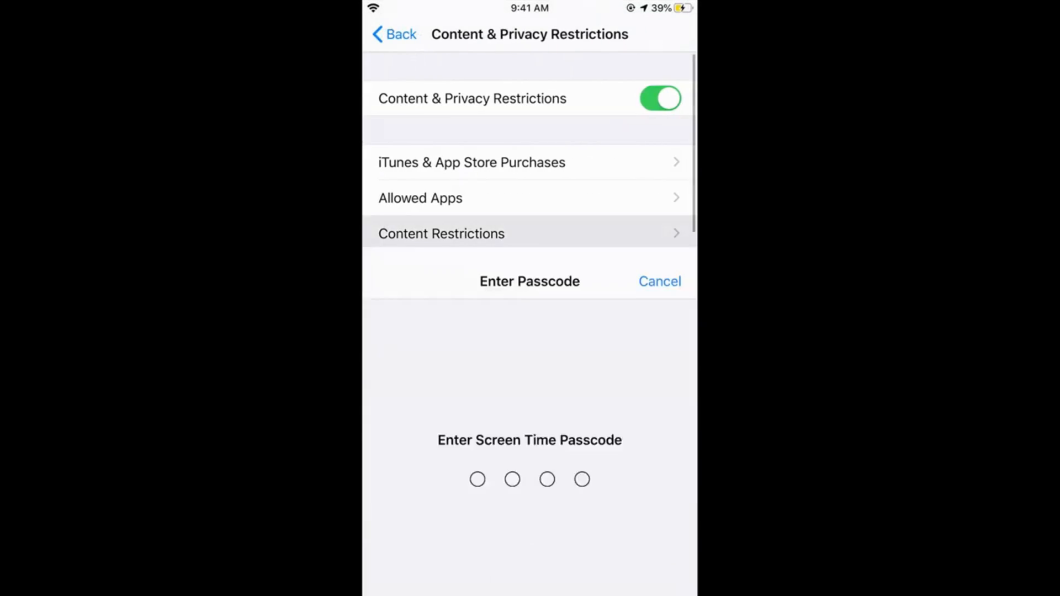
left_click(658, 281)
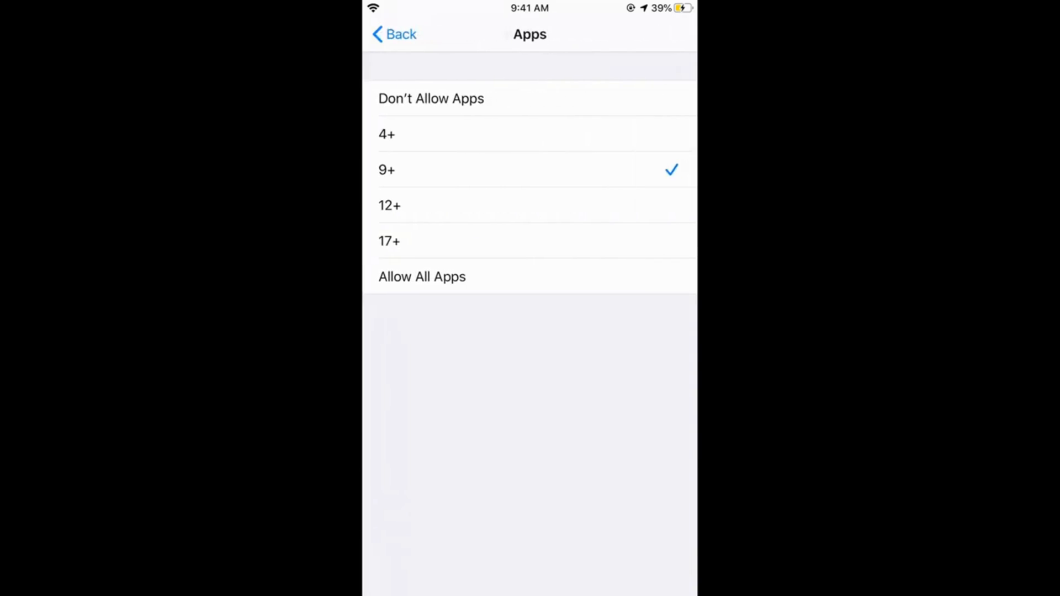
left_click(529, 205)
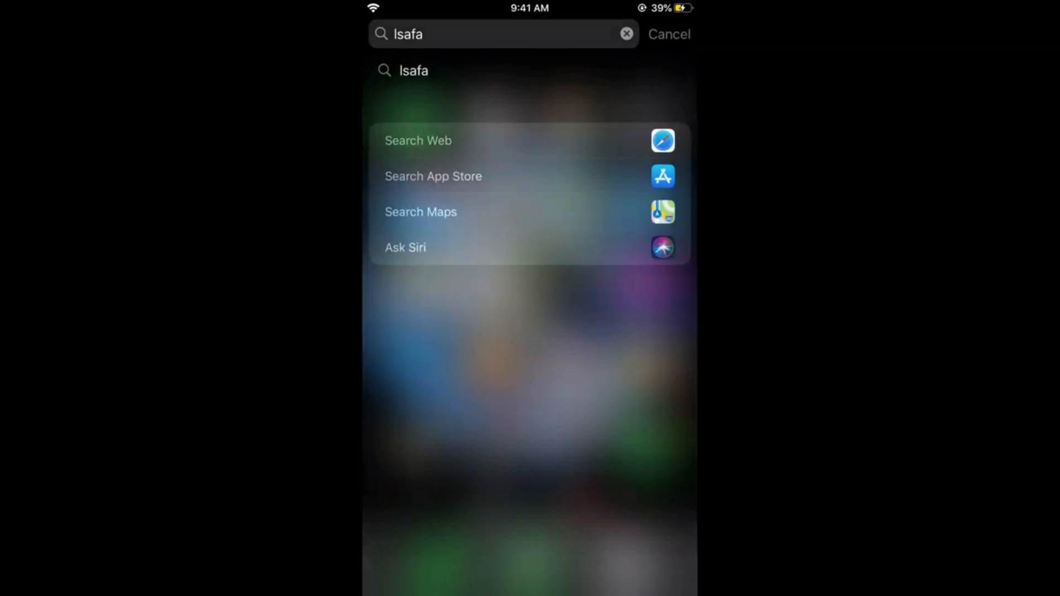
left_click(668, 34)
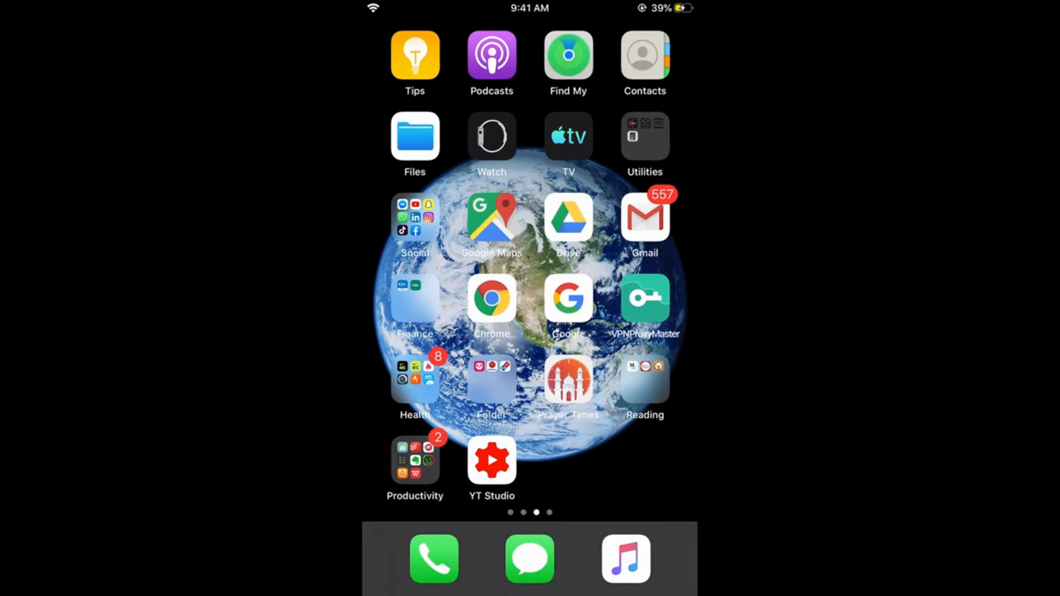
left_click(414, 215)
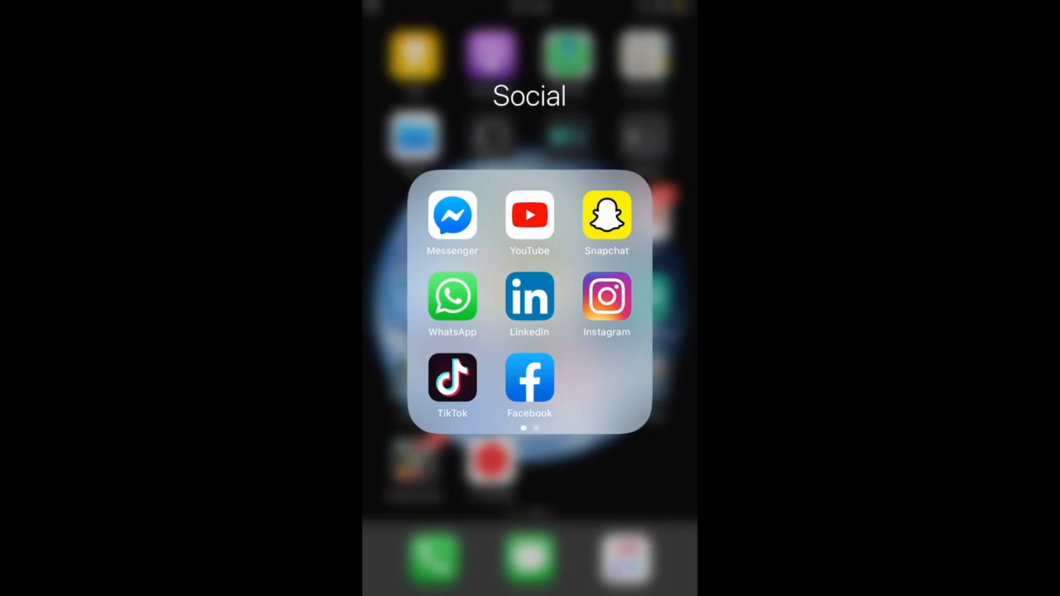